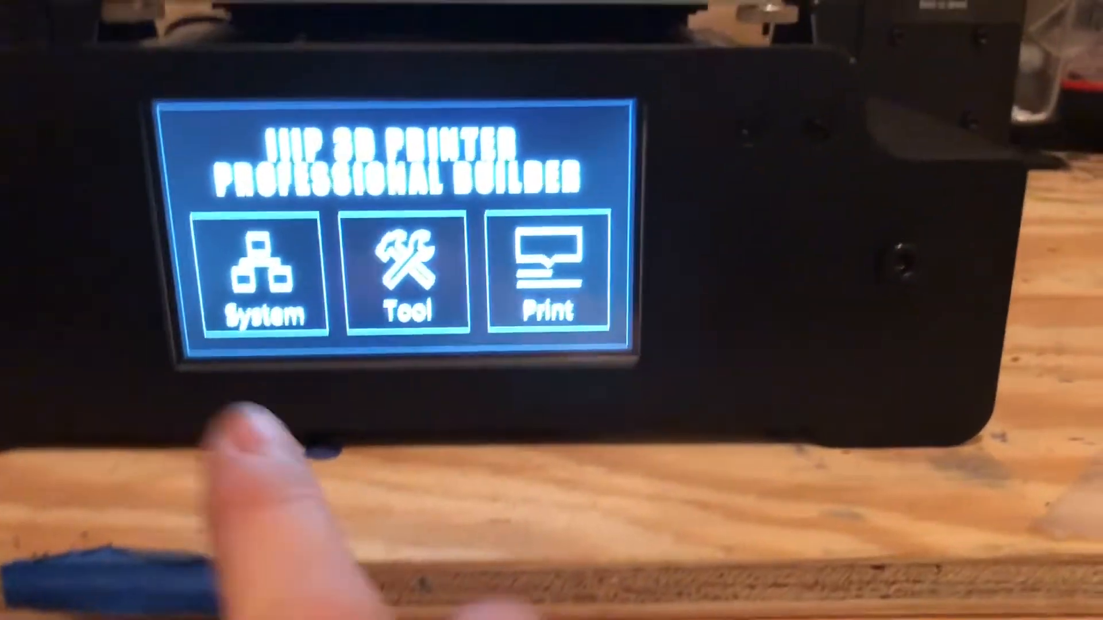
Step: Leave System settings and enter the Tool menu with preheat and filament options
click(266, 274)
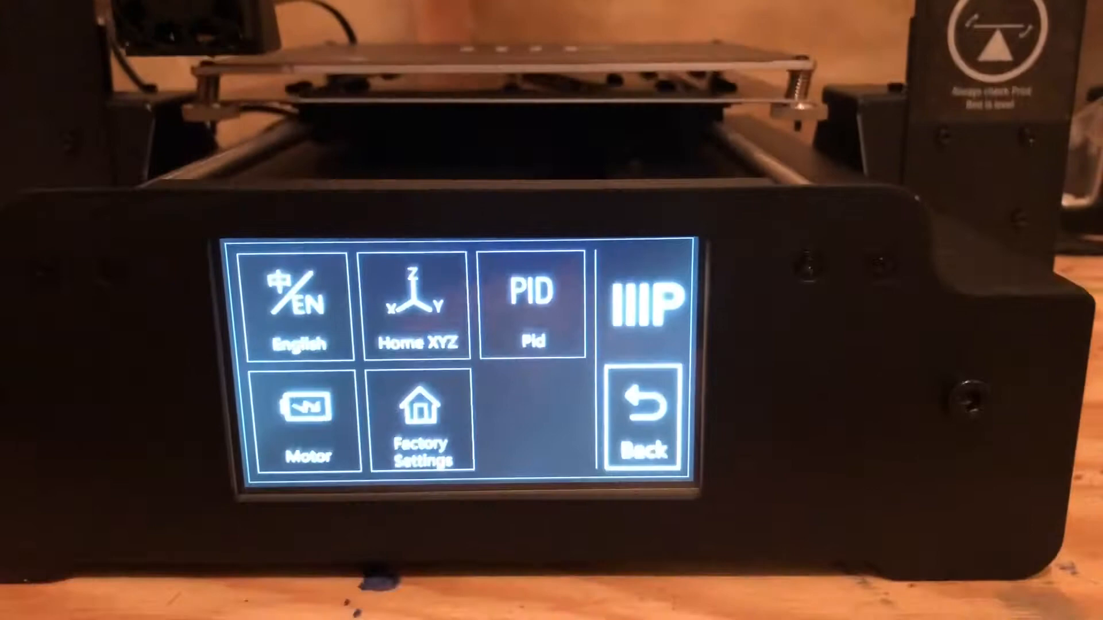
click(640, 414)
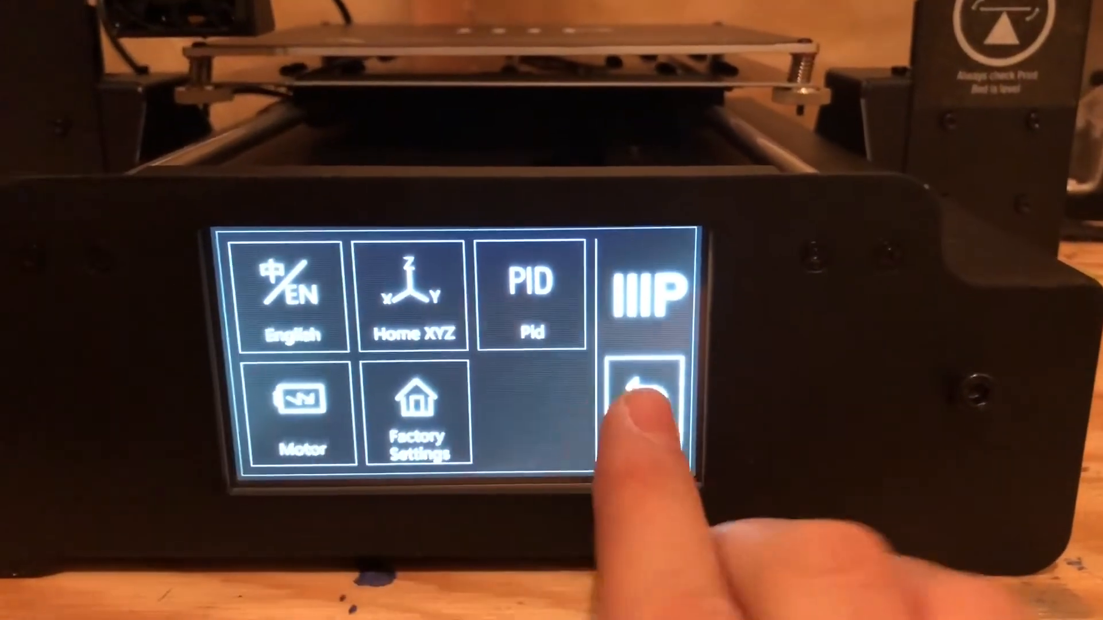
click(643, 394)
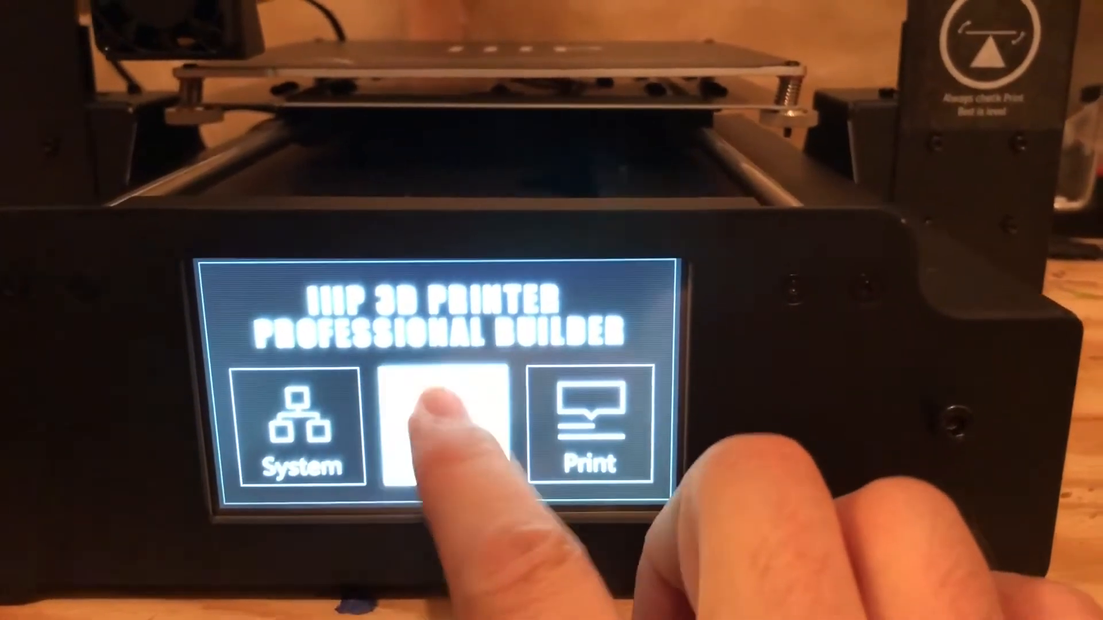
click(440, 428)
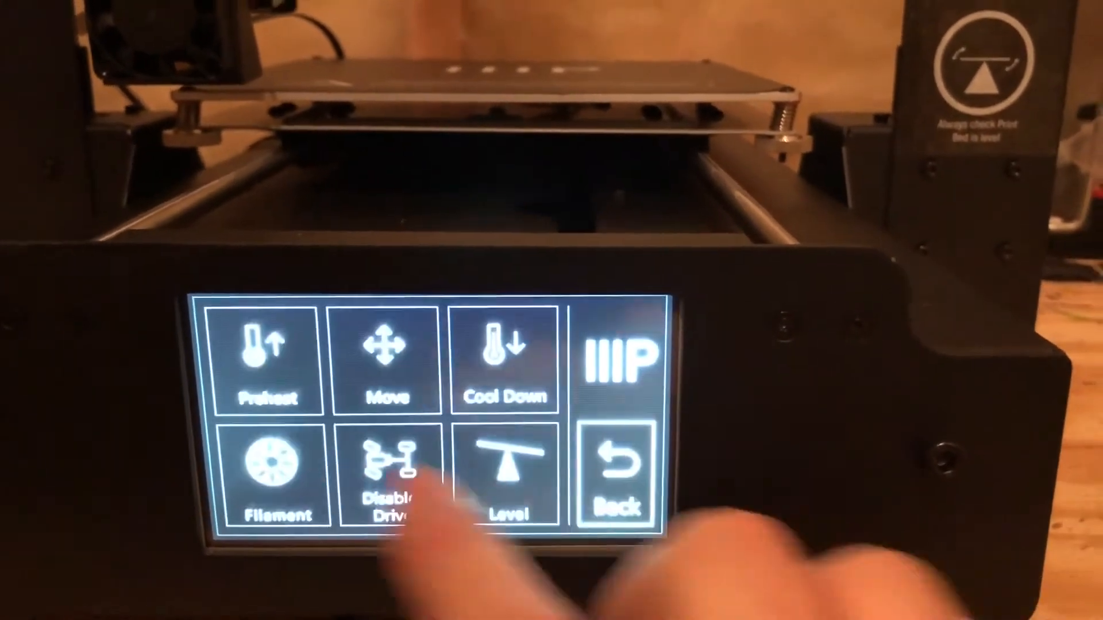
Step: Reach the Load/Unload Filament choice, then browse on to the SD card gcode list
click(265, 359)
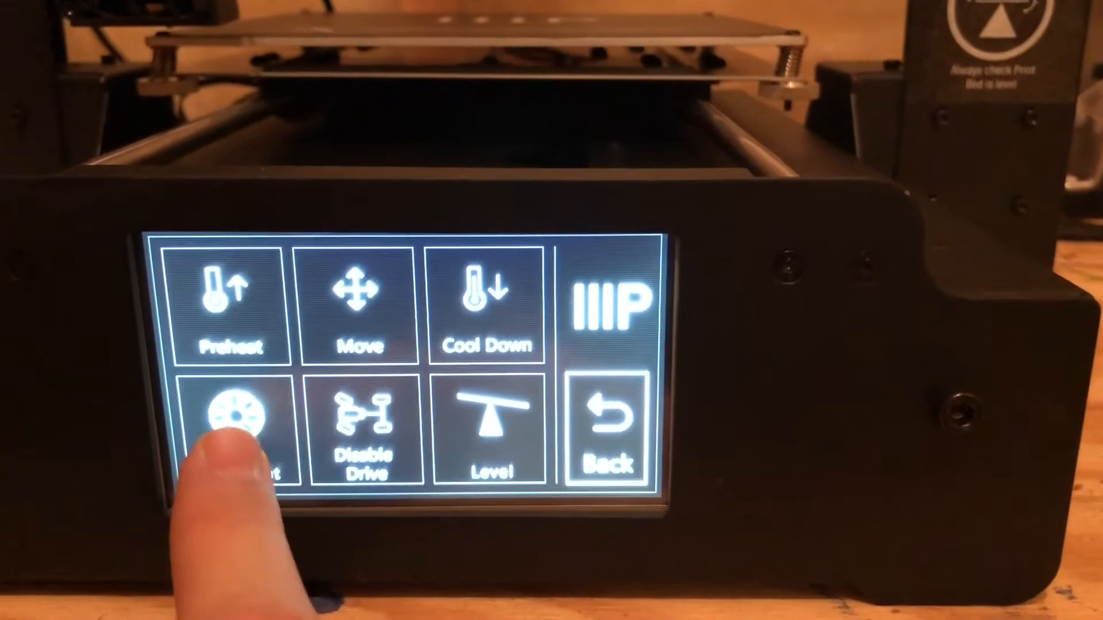
click(233, 421)
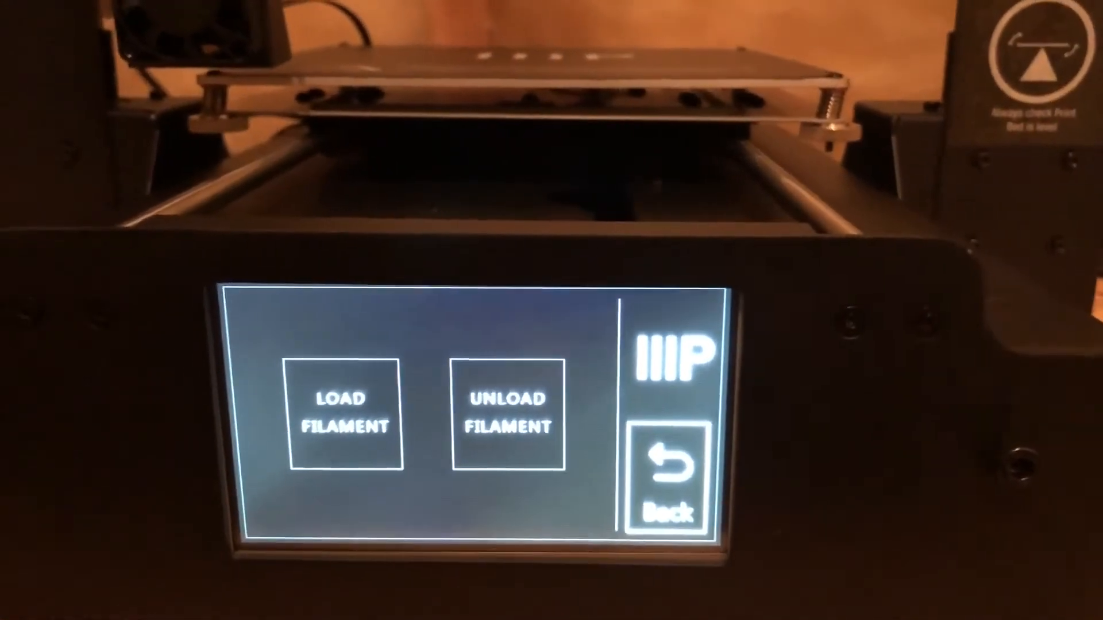
click(664, 471)
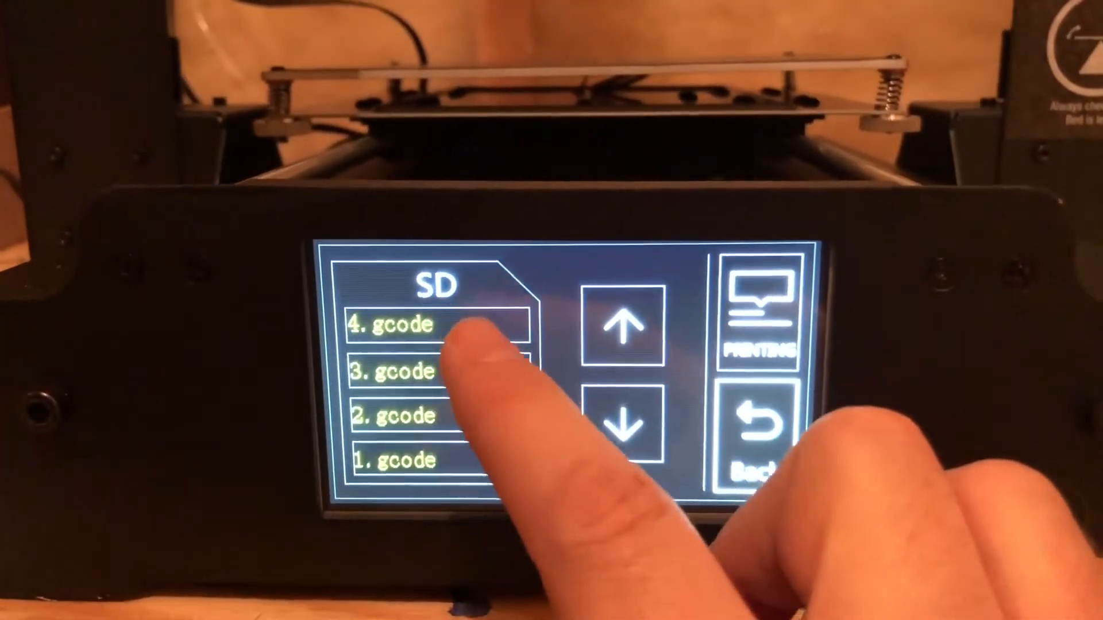
Step: Start printing 4.gcode, showing bed 50/50 and extruder heating toward 195 at 0%
click(394, 324)
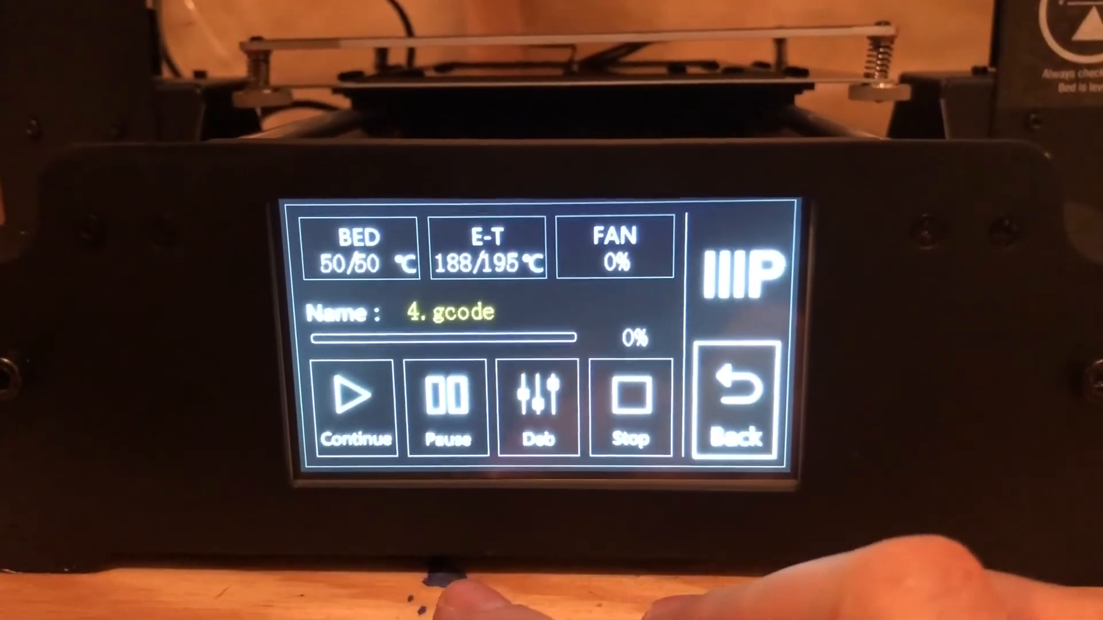